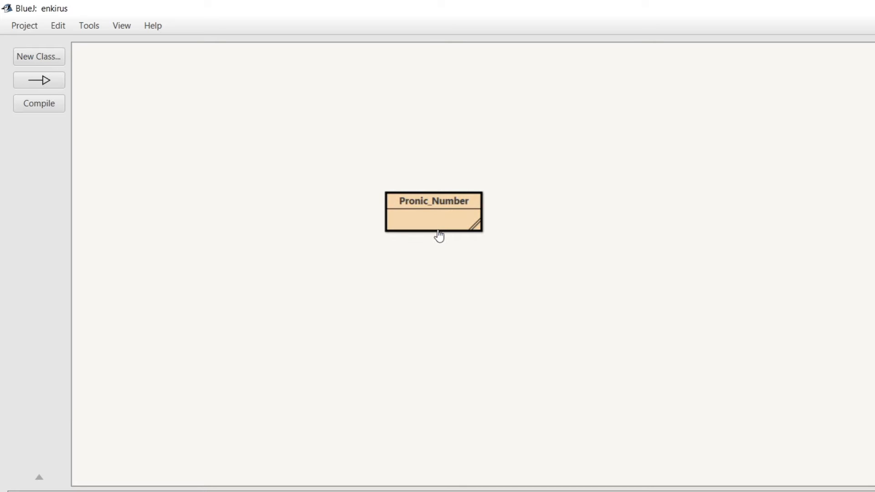
Show the Pronic_Number class source in the editor from the project window
{"action": "double_click", "coordinate": [434, 211]}
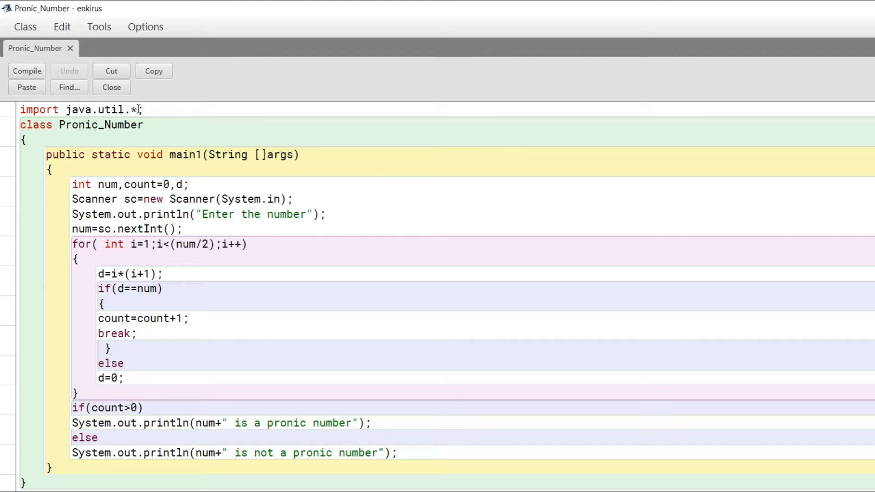
{"action": "double_click", "coordinate": [132, 109]}
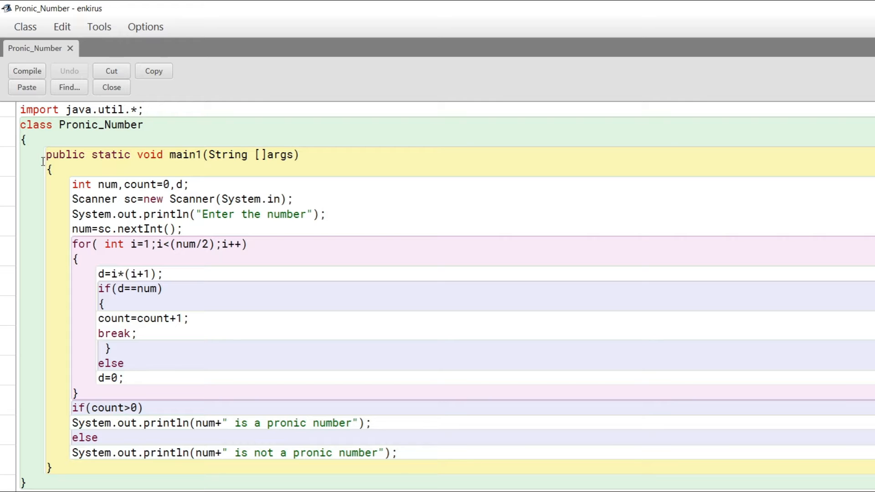
{"action": "mouse_move", "coordinate": [53, 165]}
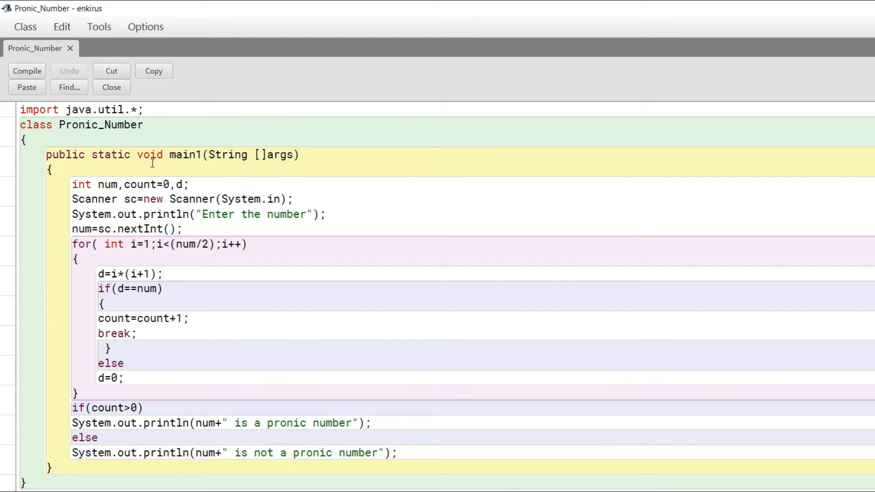
{"action": "mouse_move", "coordinate": [174, 162]}
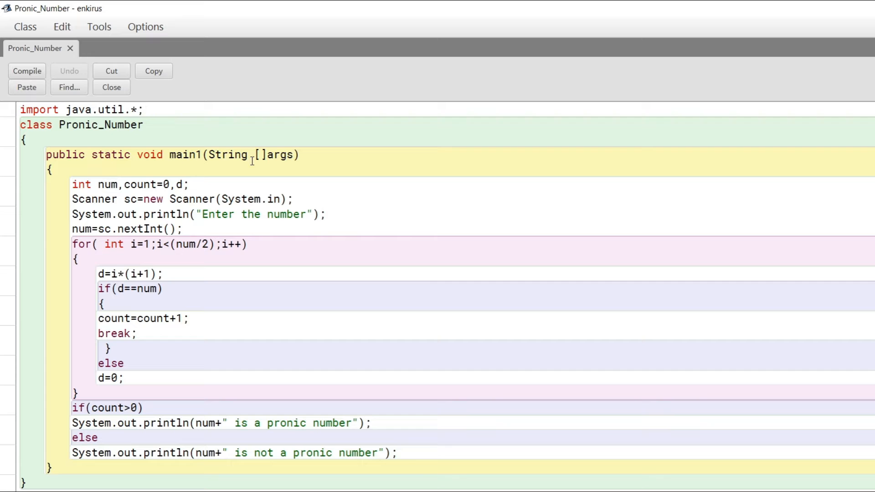
{"action": "mouse_move", "coordinate": [269, 162]}
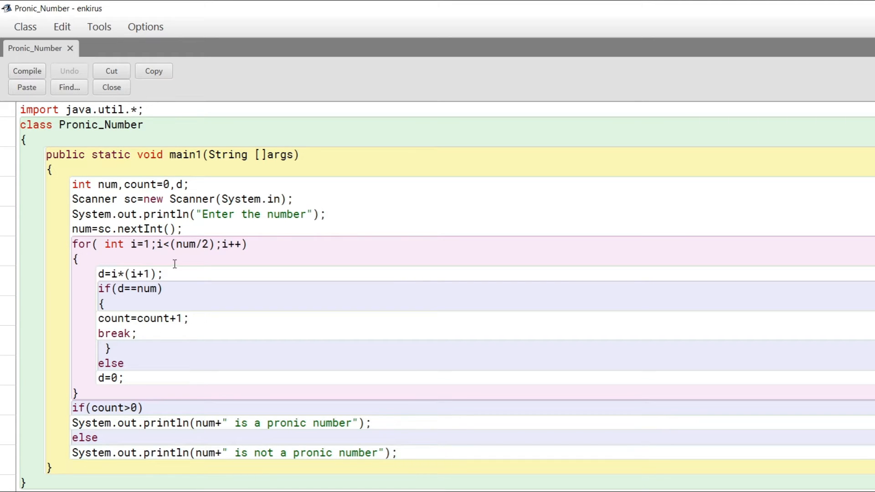
{"action": "mouse_move", "coordinate": [167, 289]}
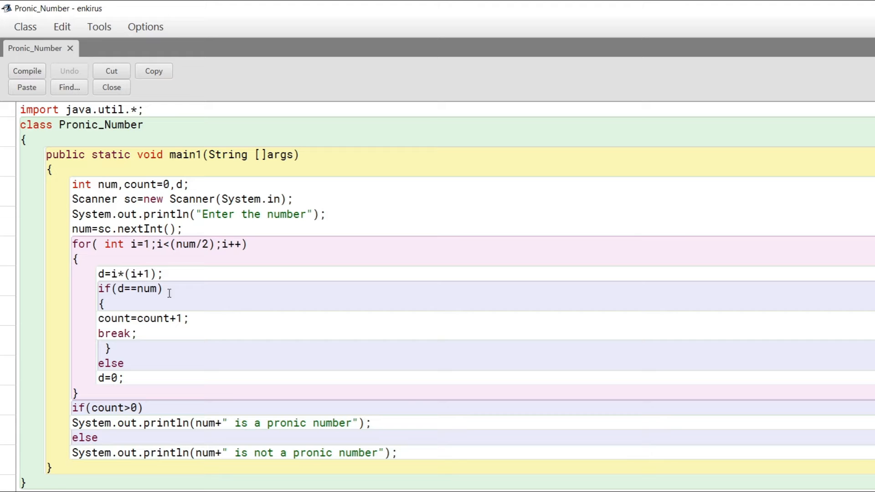
{"action": "mouse_move", "coordinate": [138, 214]}
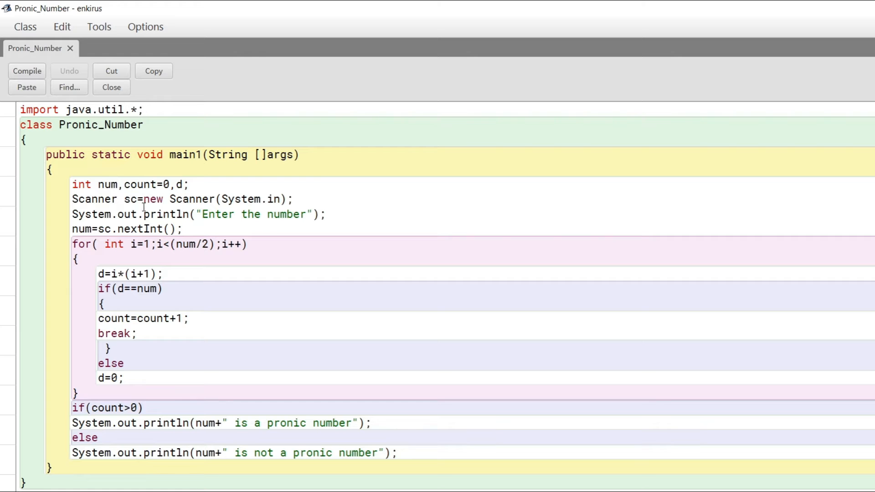
{"action": "mouse_move", "coordinate": [350, 189]}
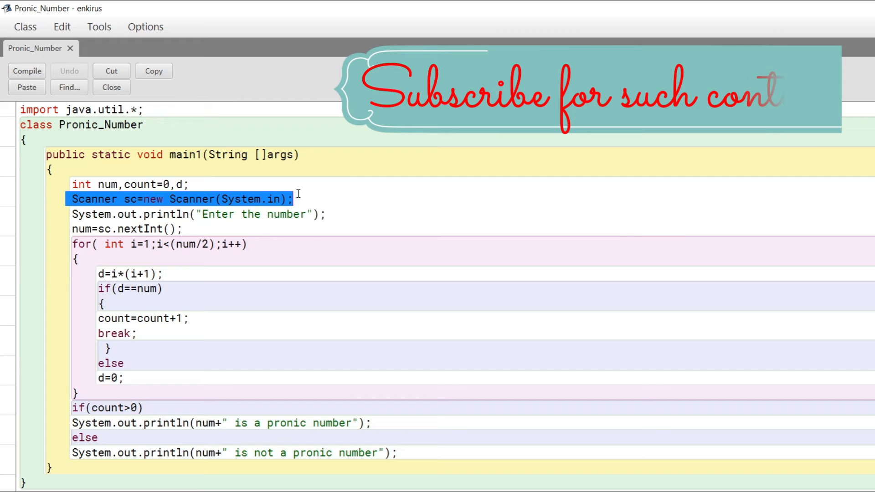
{"action": "left_click", "coordinate": [293, 200]}
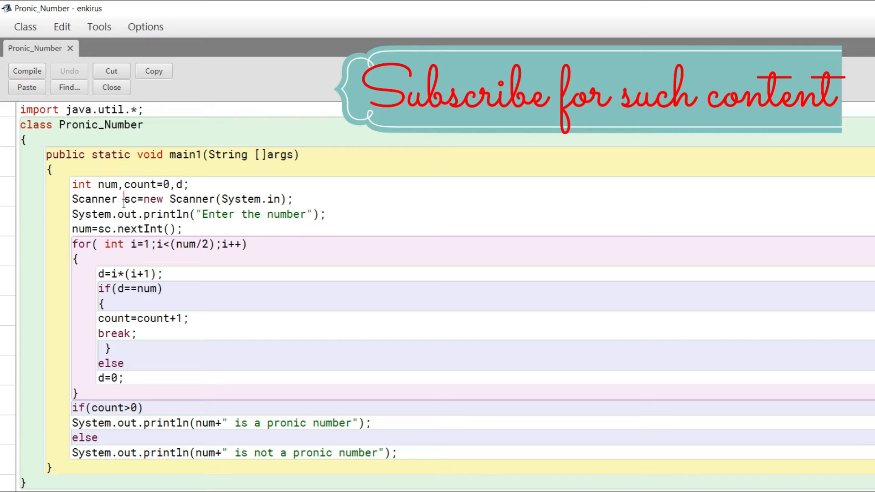
{"action": "double_click", "coordinate": [130, 199]}
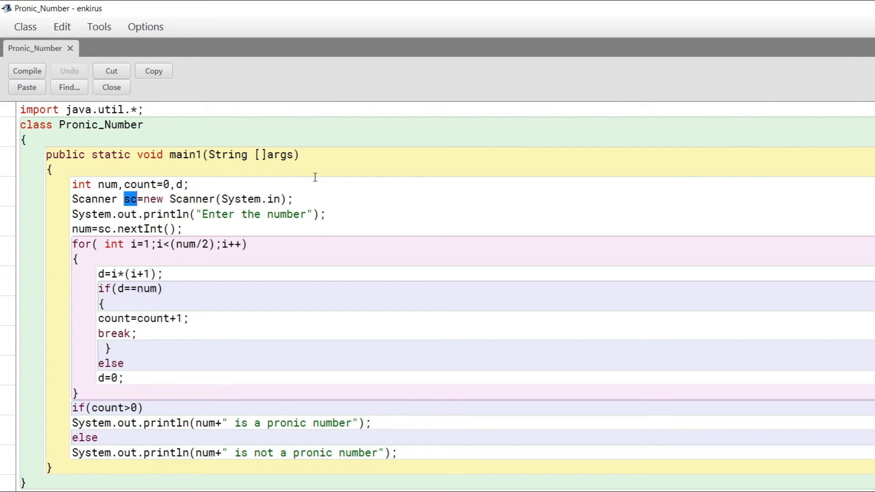
{"action": "left_click", "coordinate": [130, 199]}
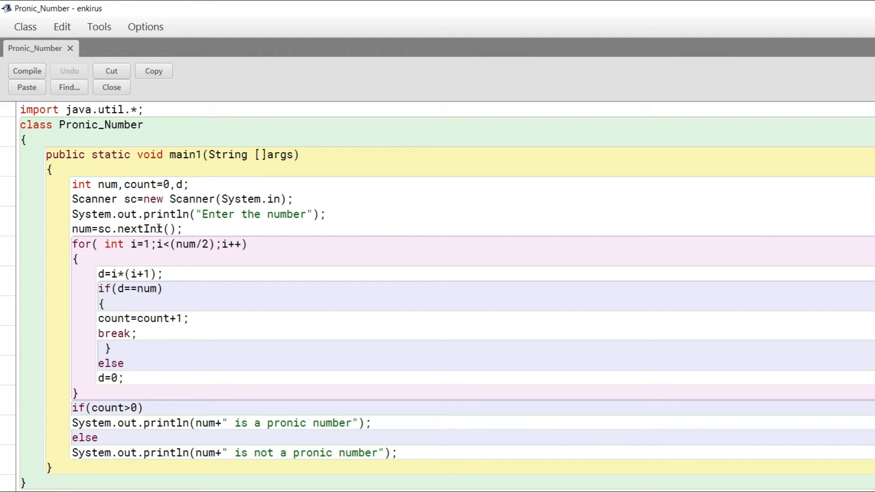
{"action": "left_click_drag", "start_coordinate": [129, 228], "coordinate": [182, 229]}
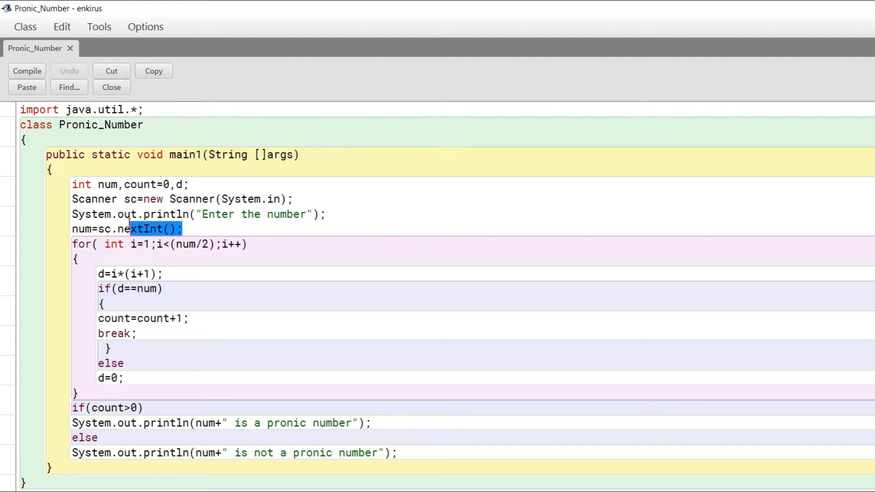
{"action": "left_click", "coordinate": [325, 213]}
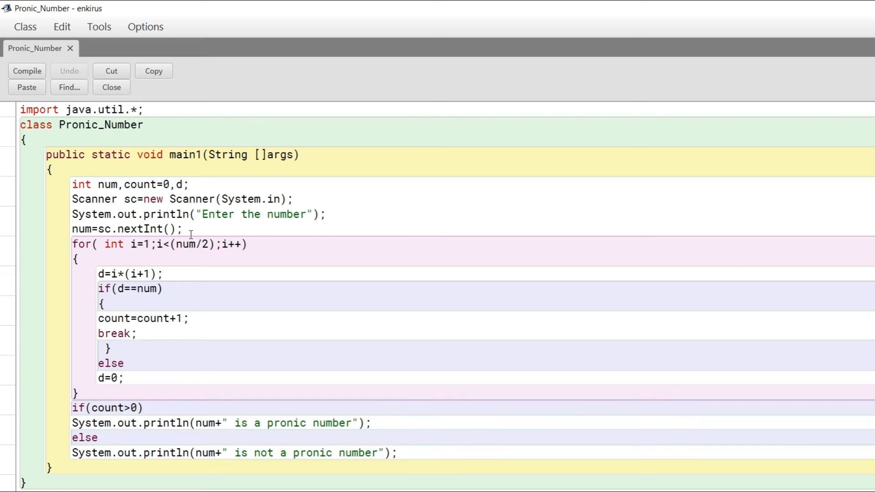
{"action": "left_click", "coordinate": [325, 213]}
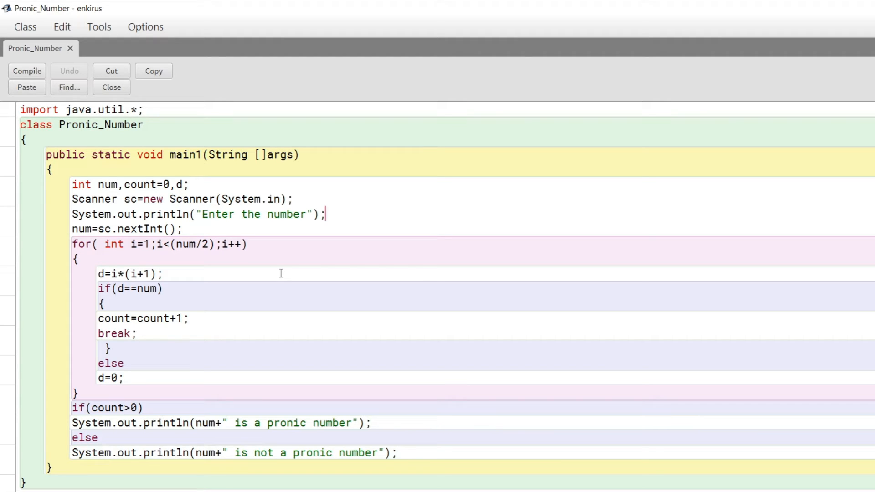
{"action": "mouse_move", "coordinate": [204, 259]}
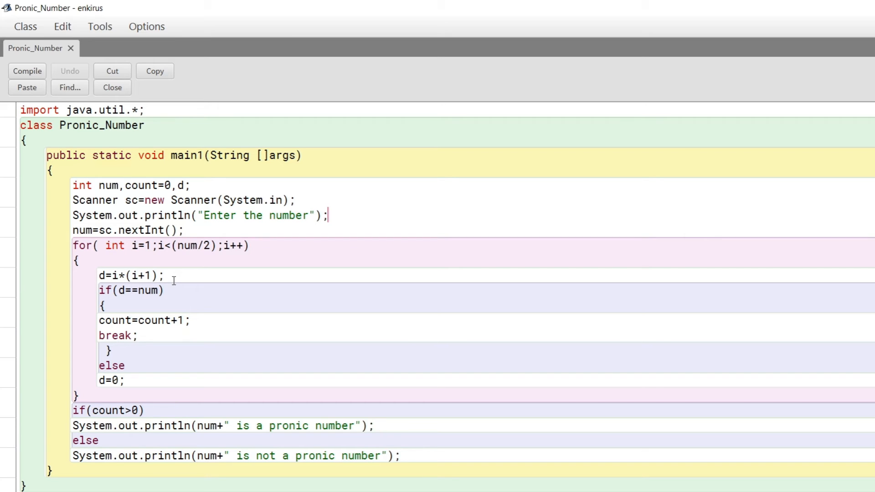
{"action": "mouse_move", "coordinate": [100, 290]}
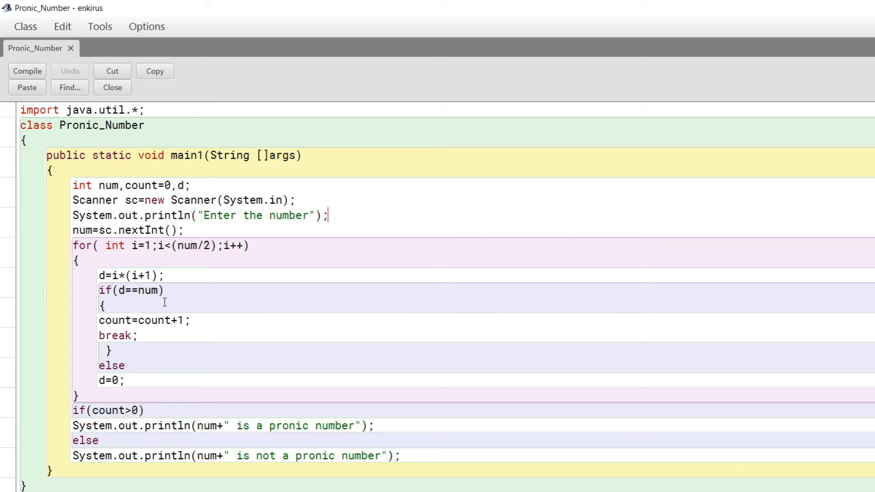
{"action": "mouse_move", "coordinate": [278, 261]}
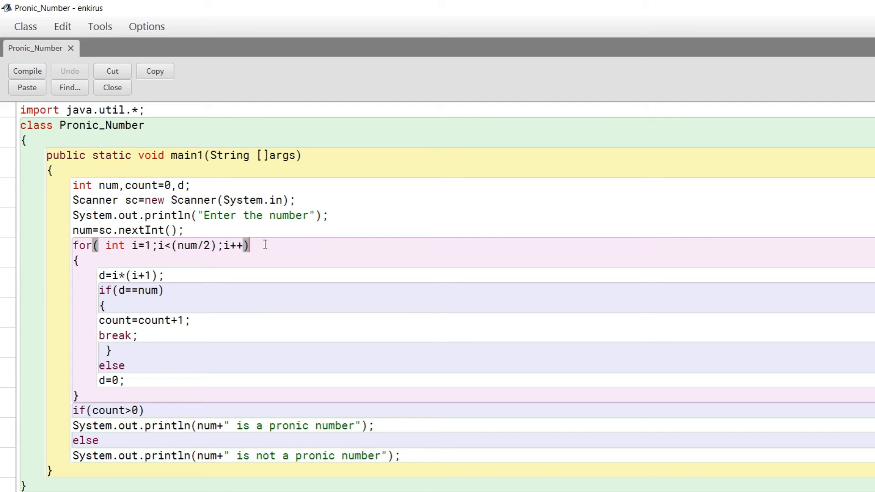
{"action": "type", "text": "6"}
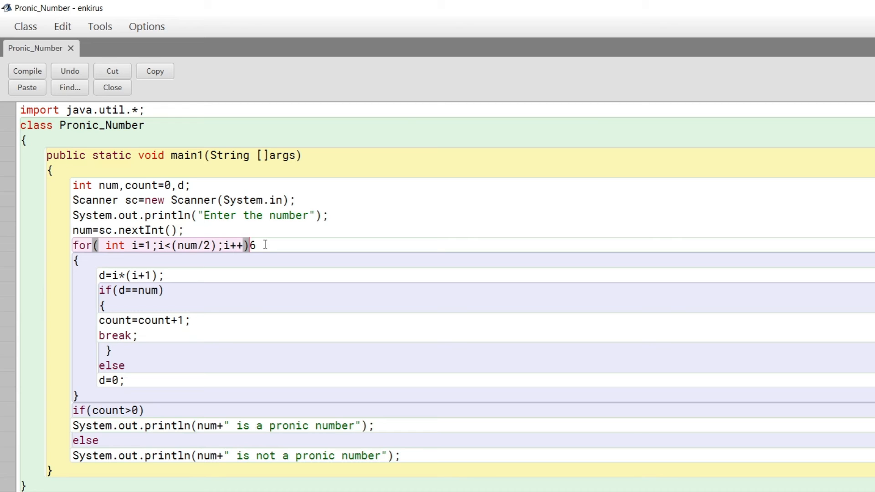
{"action": "type", "text": "//"}
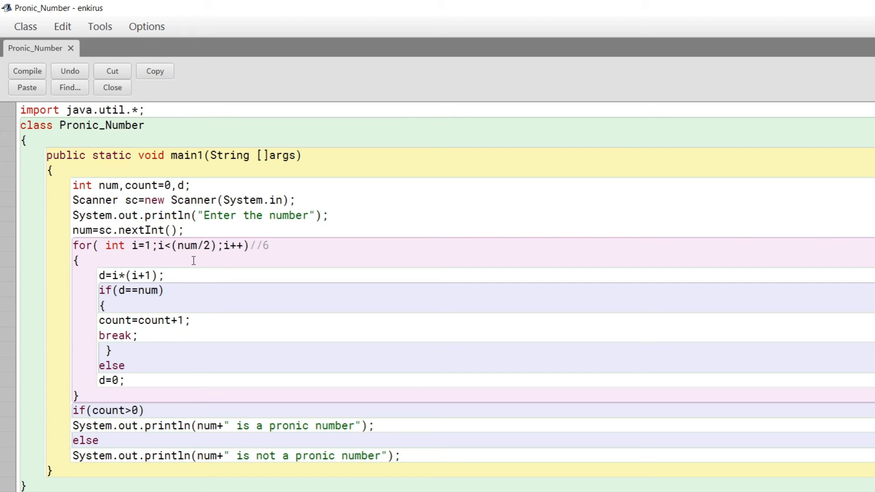
{"action": "mouse_move", "coordinate": [155, 294]}
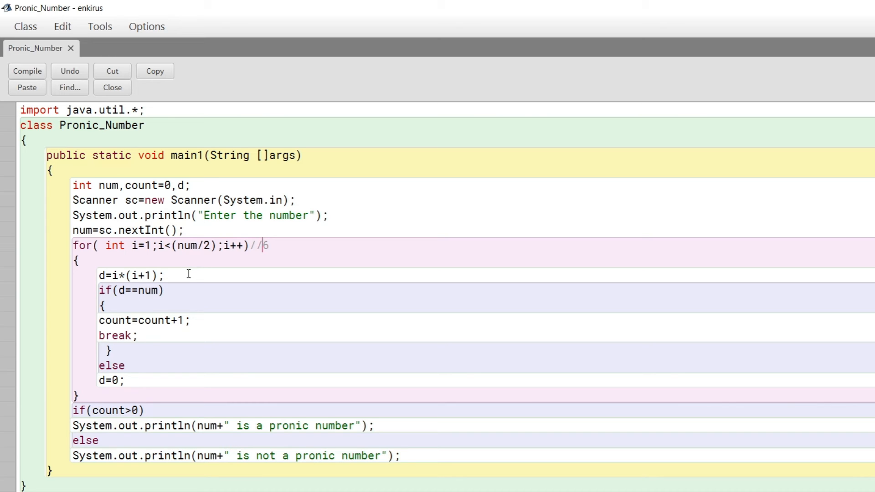
{"action": "mouse_move", "coordinate": [172, 301]}
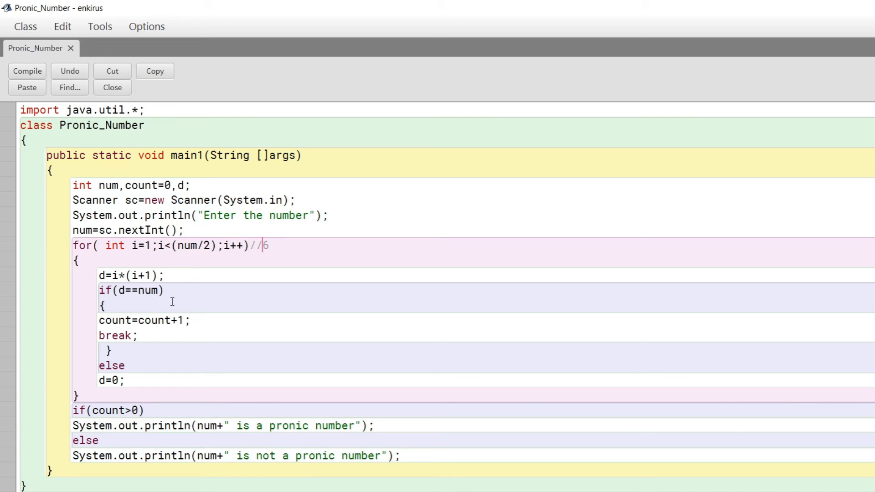
{"action": "mouse_move", "coordinate": [133, 384]}
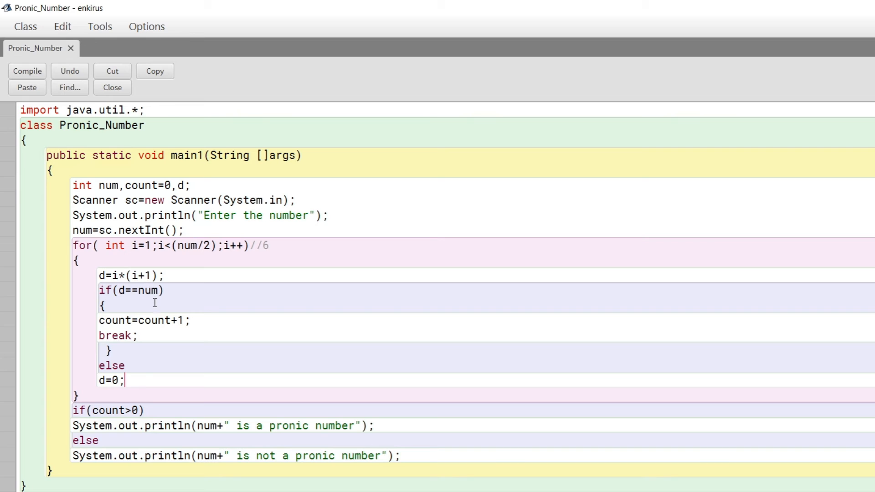
{"action": "mouse_move", "coordinate": [144, 328]}
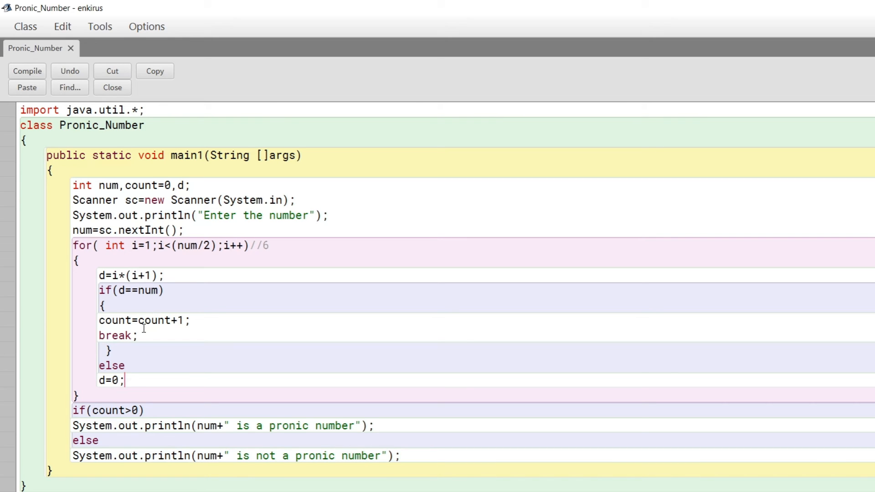
{"action": "mouse_move", "coordinate": [110, 357]}
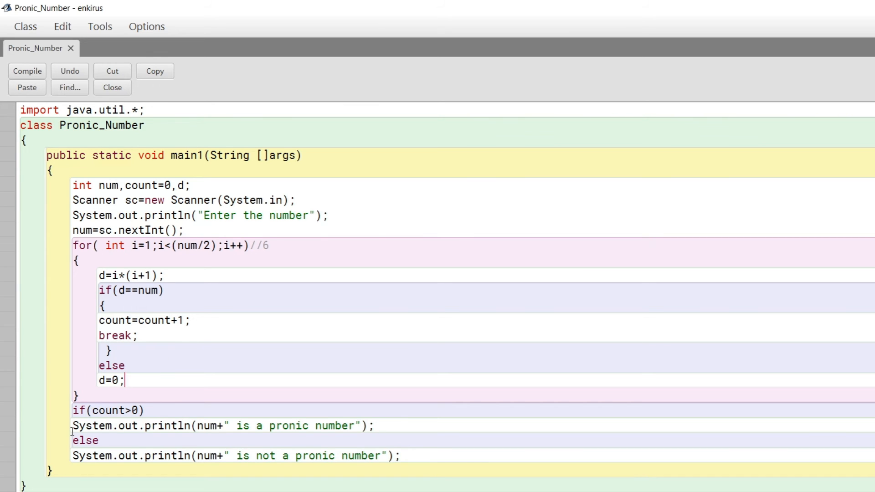
{"action": "mouse_move", "coordinate": [115, 425]}
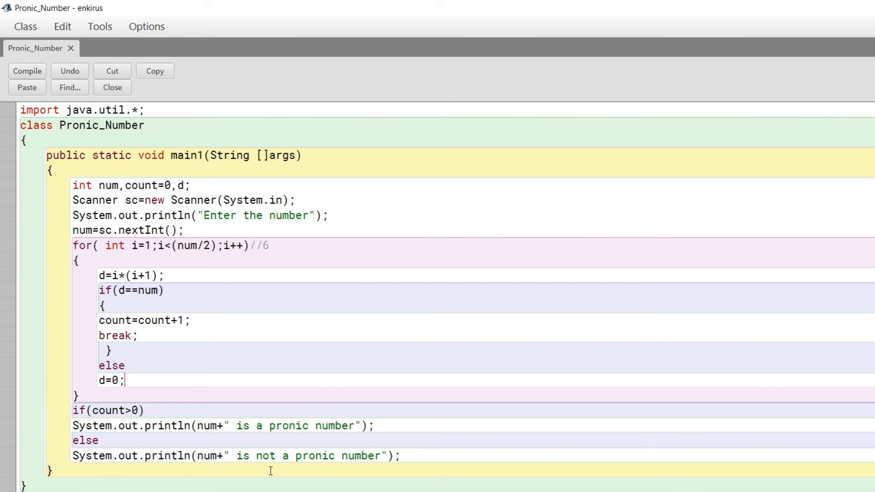
{"action": "mouse_move", "coordinate": [189, 311]}
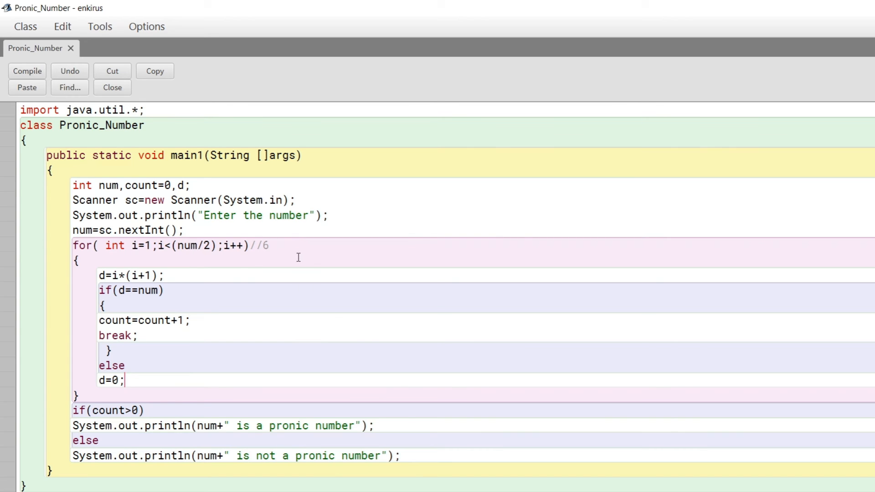
{"action": "mouse_move", "coordinate": [142, 258]}
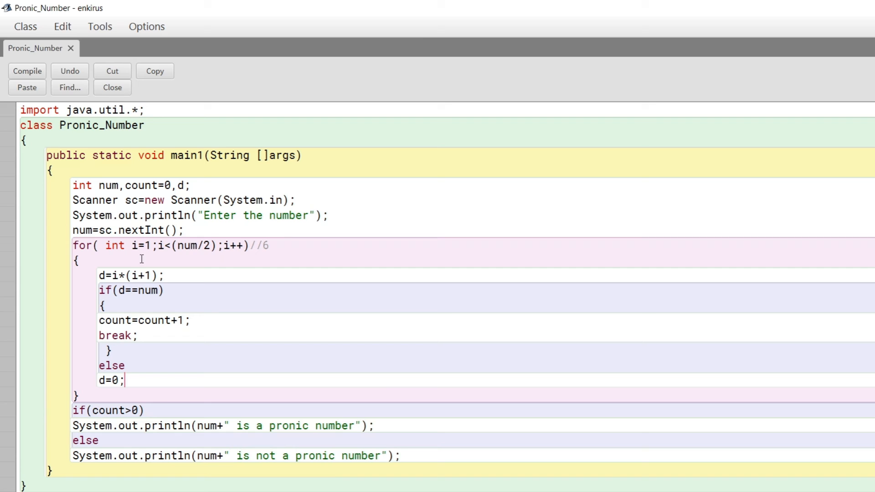
{"action": "mouse_move", "coordinate": [151, 290]}
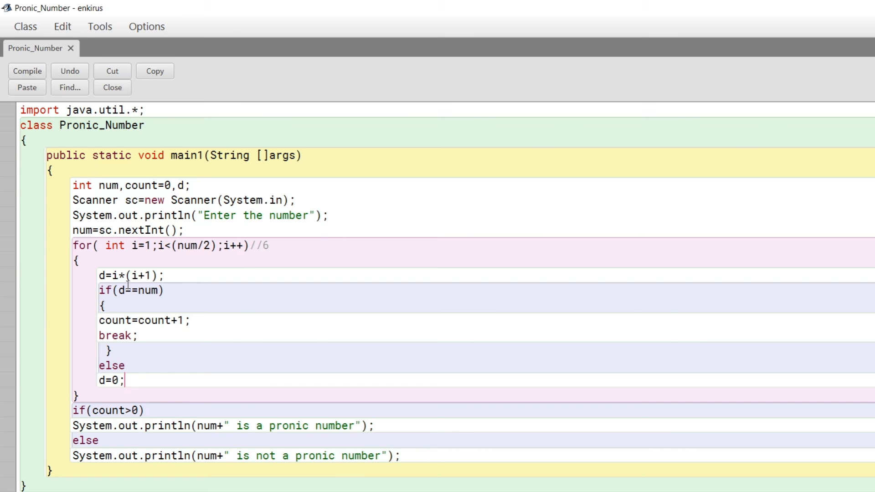
{"action": "mouse_move", "coordinate": [114, 322]}
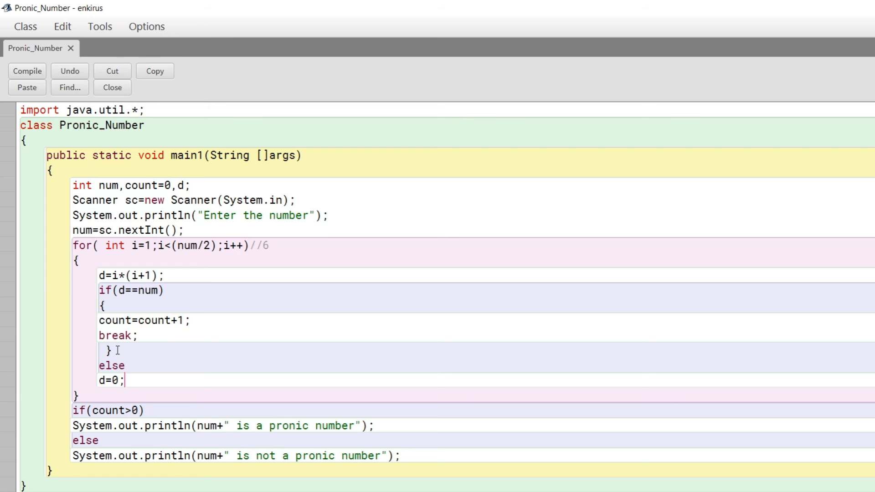
{"action": "mouse_move", "coordinate": [215, 254]}
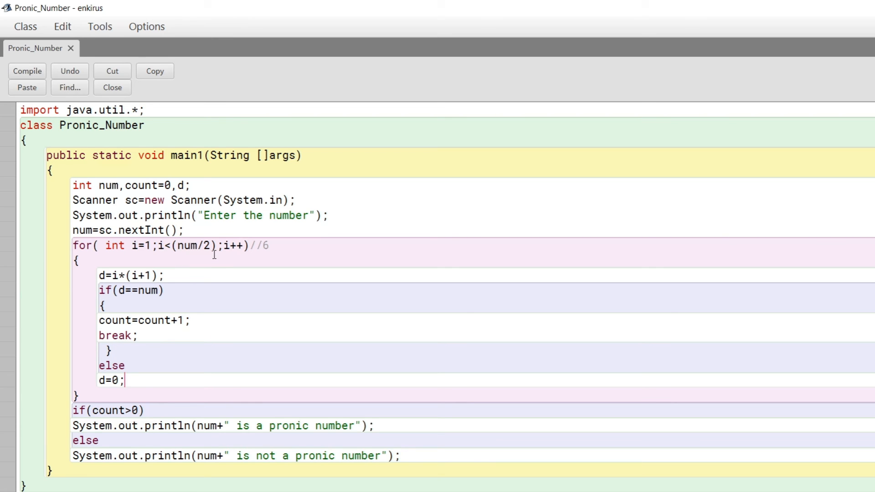
{"action": "mouse_move", "coordinate": [77, 240]}
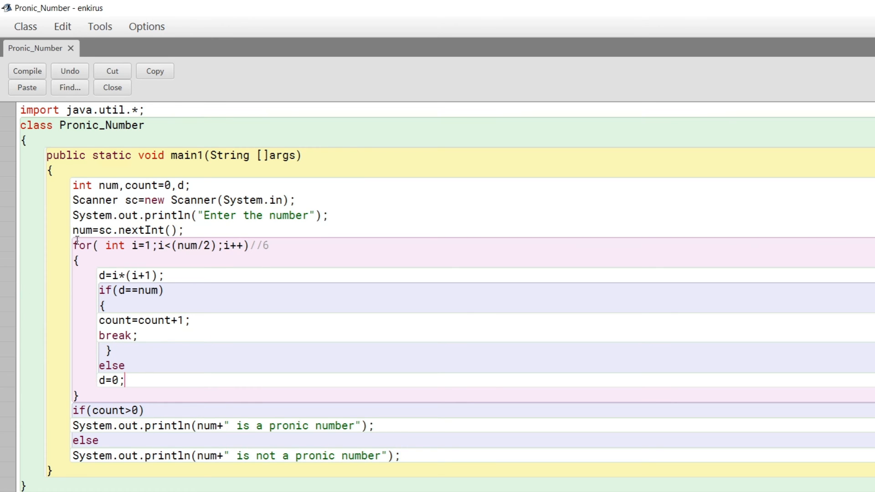
{"action": "scroll", "scroll_direction": "down", "scroll_amount": 3}
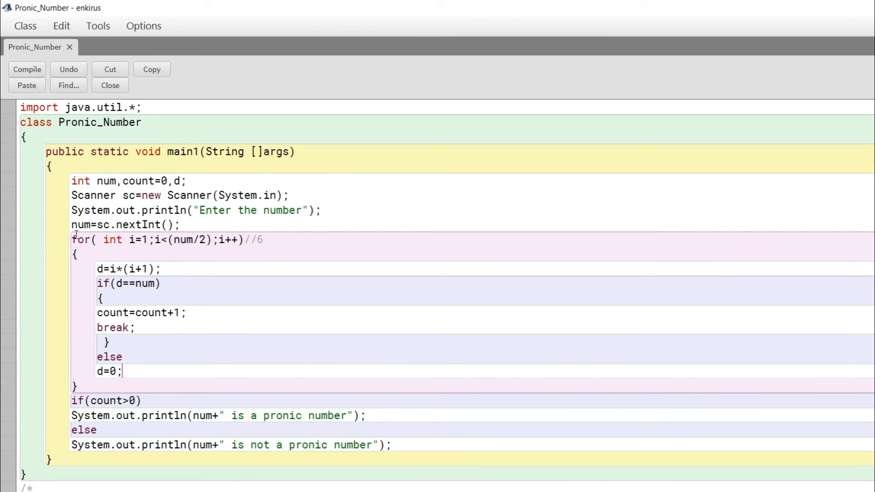
{"action": "scroll", "scroll_direction": "down", "scroll_amount": 3}
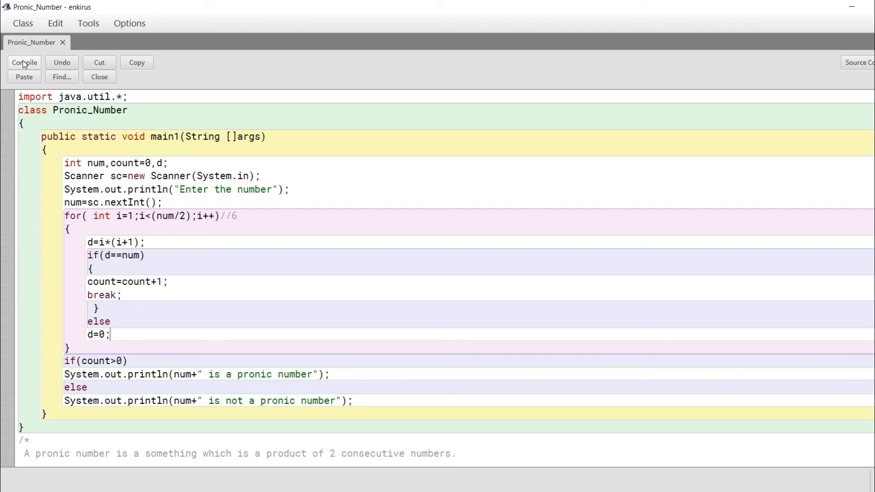
Compile Pronic_Number, run main1 with default arguments and enter 6, reported as pronic
{"action": "left_click", "coordinate": [24, 62]}
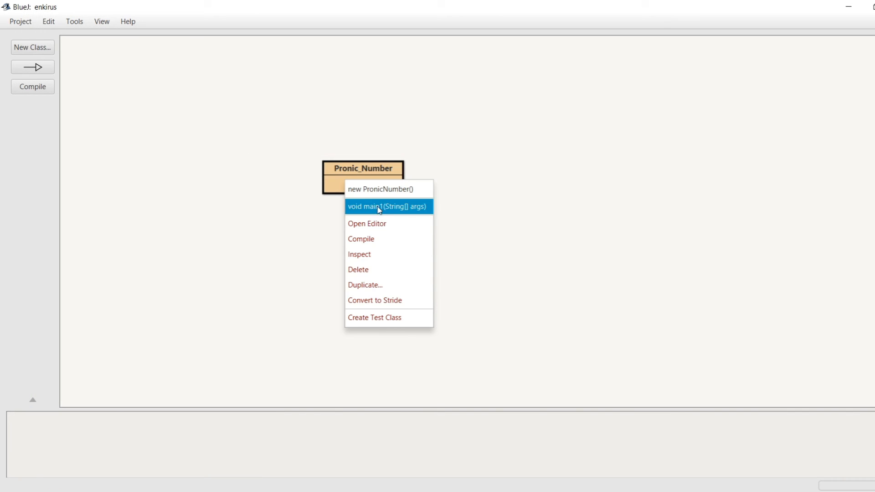
{"action": "left_click", "coordinate": [387, 206]}
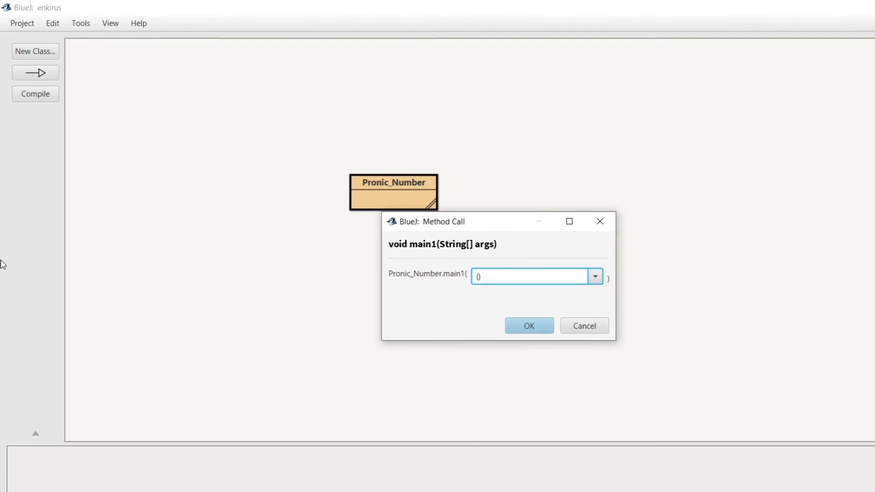
{"action": "left_click", "coordinate": [527, 325]}
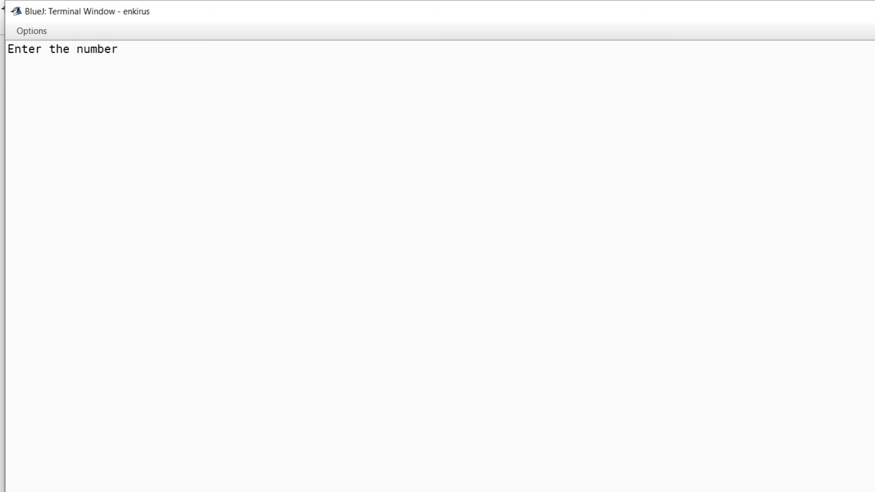
{"action": "type", "text": "6"}
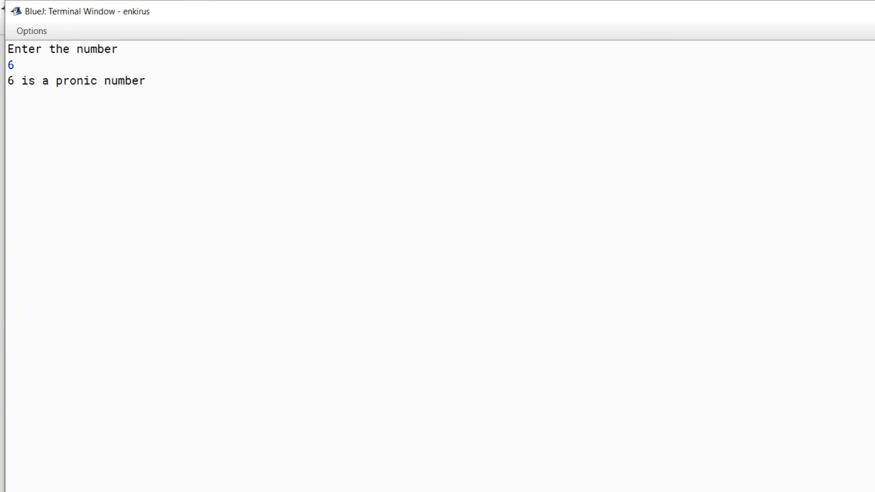
Run main1 again with input 56, reported as a pronic number
{"action": "right_click", "coordinate": [435, 201]}
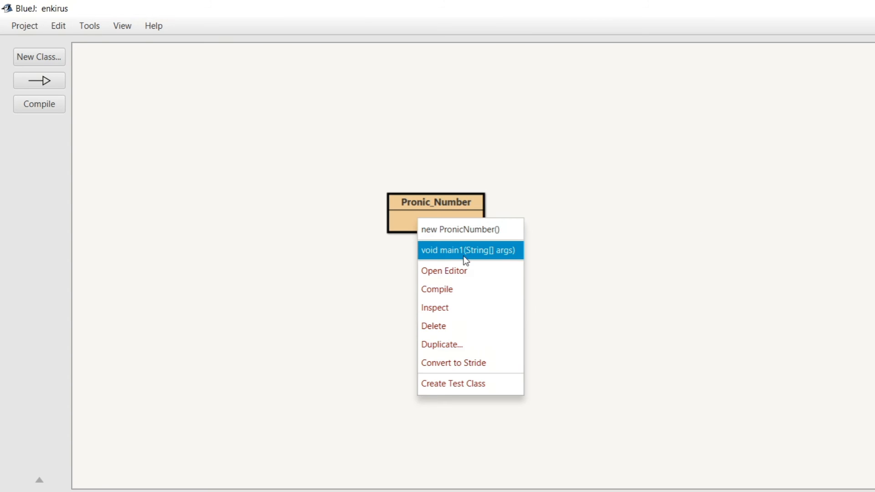
{"action": "left_click", "coordinate": [469, 249]}
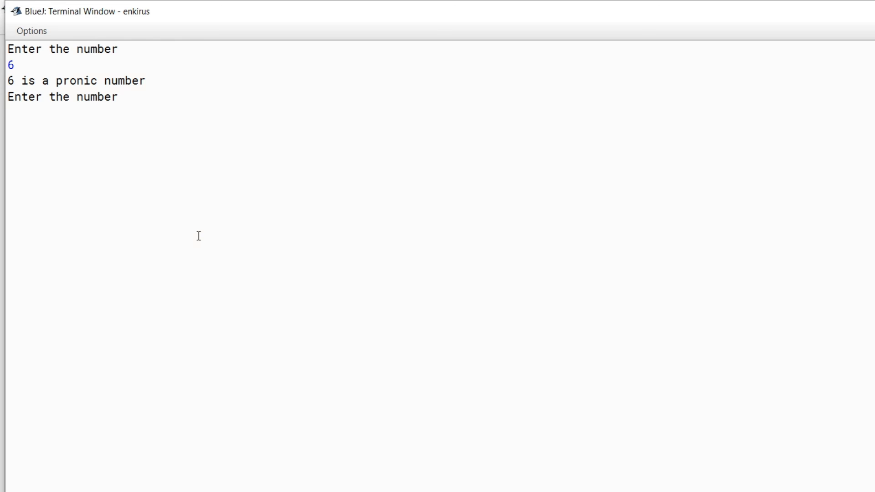
{"action": "type", "text": "56"}
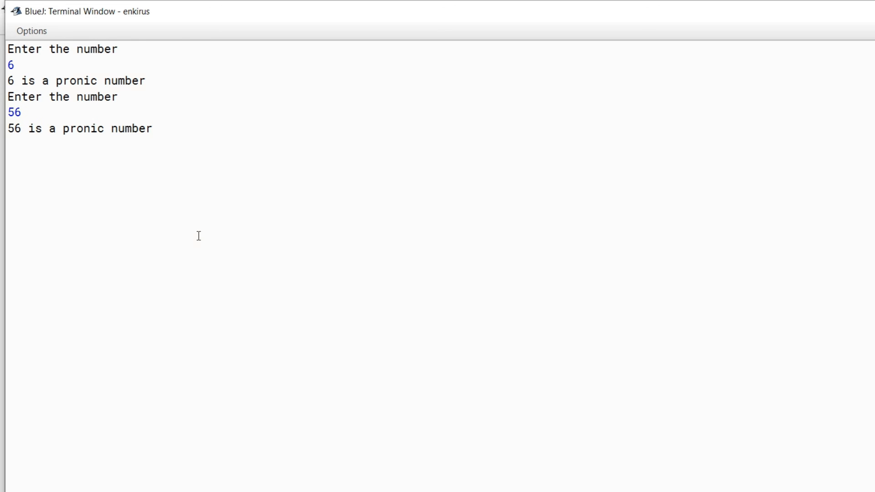
{"action": "mouse_move", "coordinate": [164, 75]}
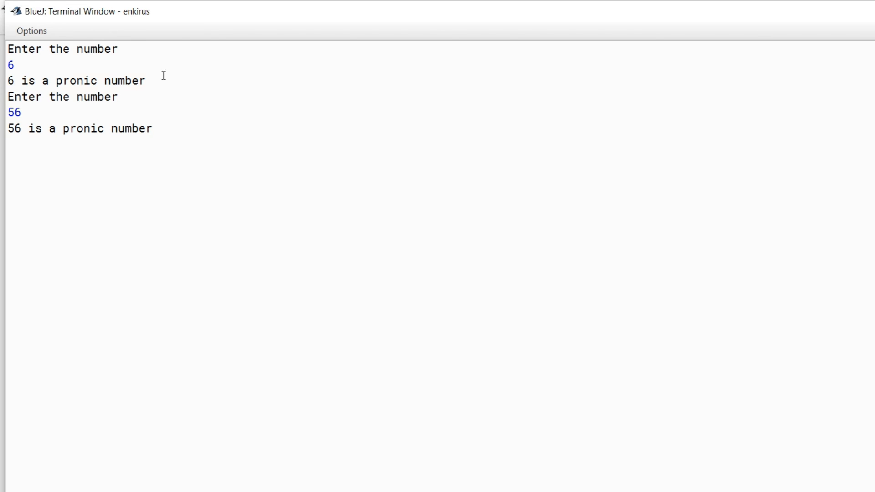
Close the terminal, run main1 with {} arguments and enter 8, reported not pronic
{"action": "left_click", "coordinate": [31, 31]}
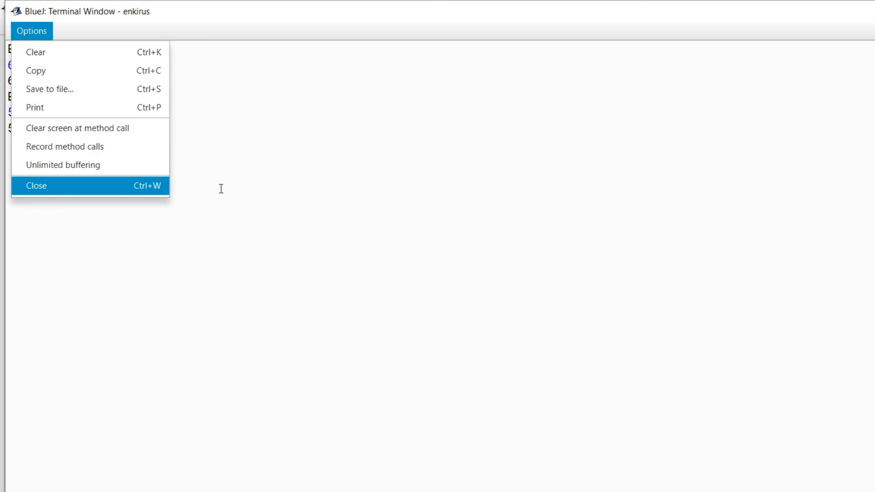
{"action": "left_click", "coordinate": [35, 185]}
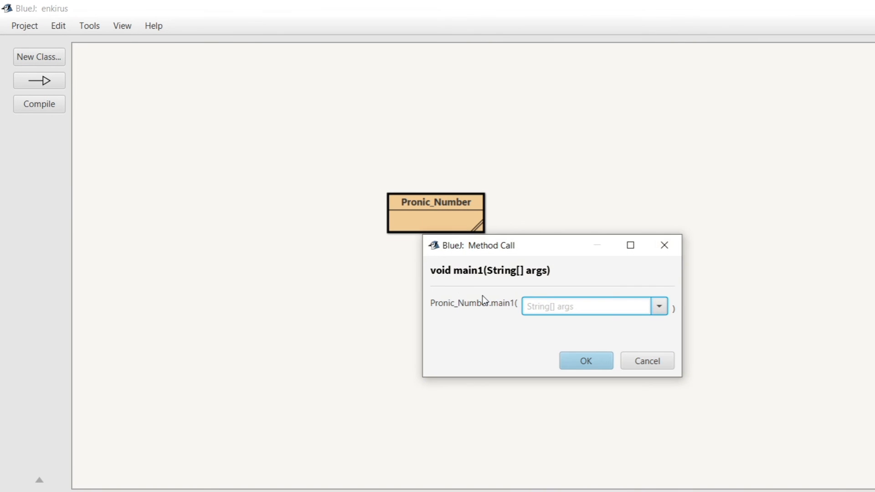
{"action": "type", "text": "{}"}
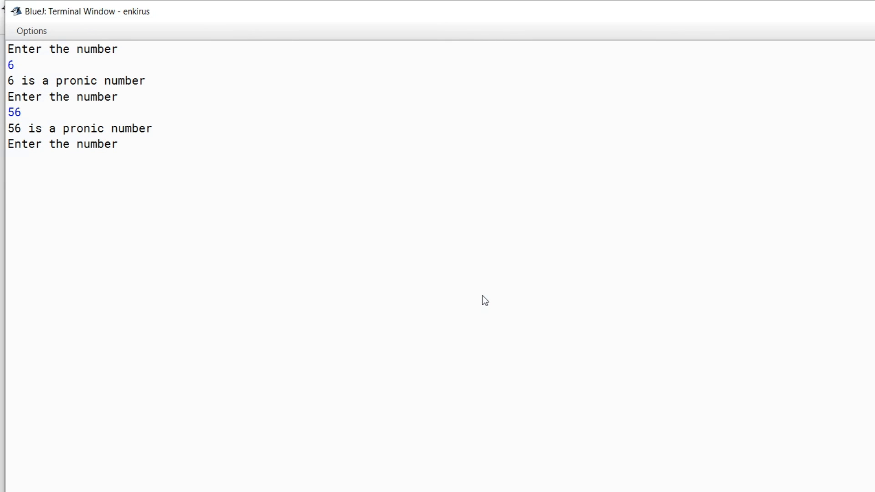
{"action": "type", "text": "8"}
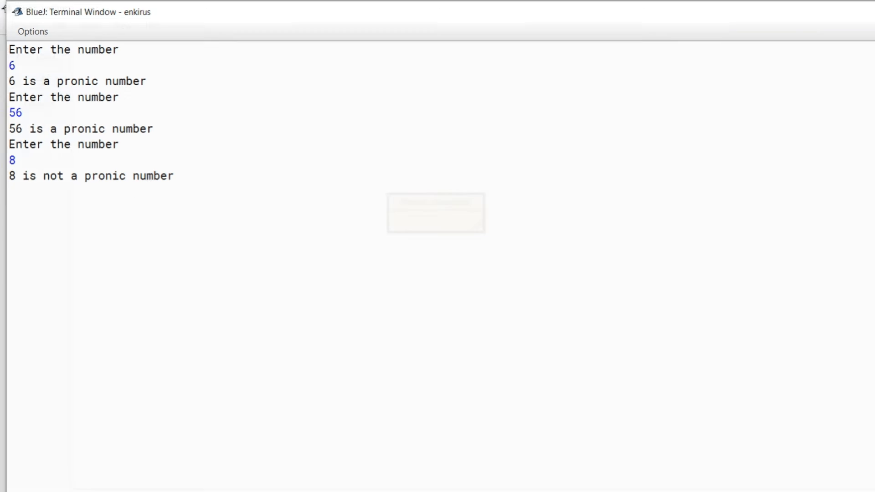
Run main1 once more and enter 15, reported as not a pronic number
{"action": "right_click", "coordinate": [435, 201]}
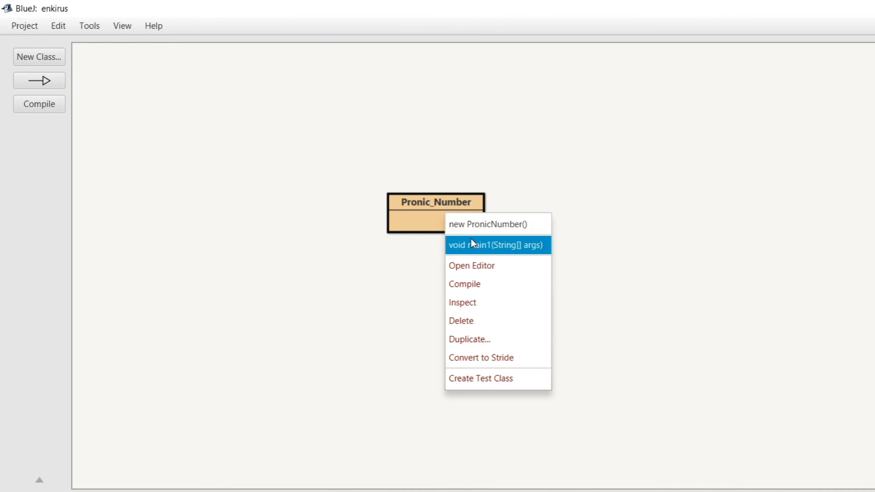
{"action": "left_click", "coordinate": [496, 245]}
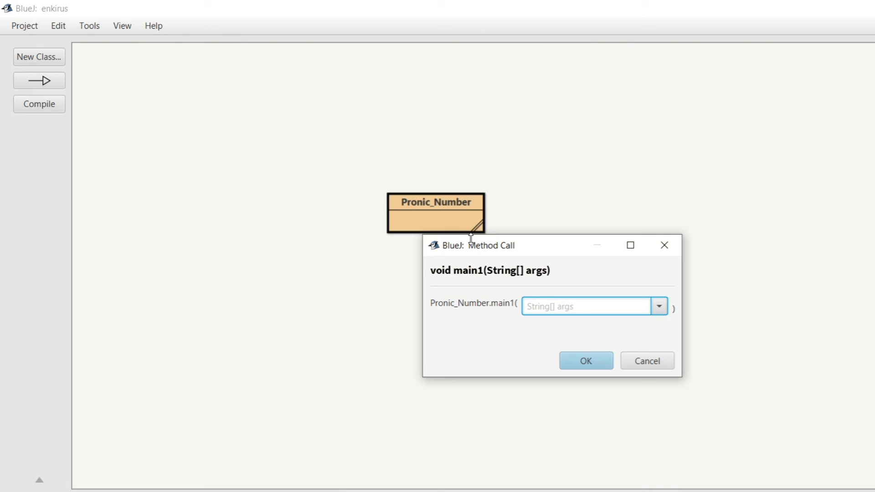
{"action": "mouse_move", "coordinate": [472, 243]}
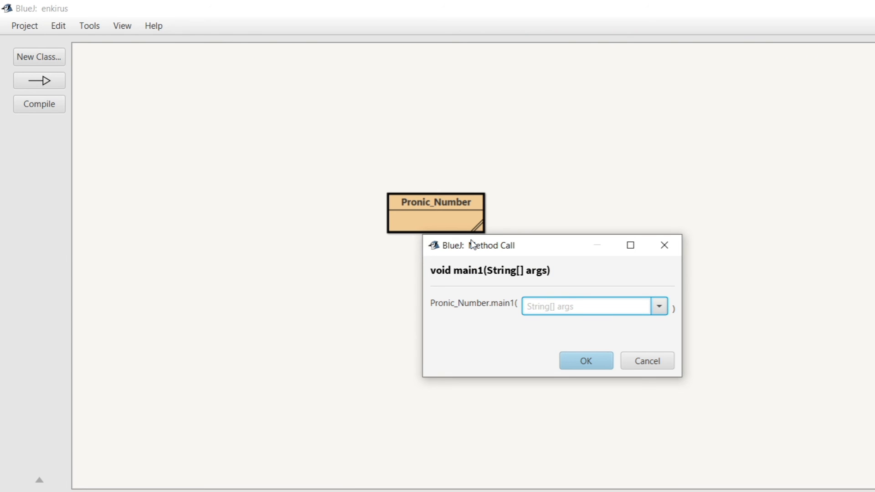
{"action": "type", "text": "15"}
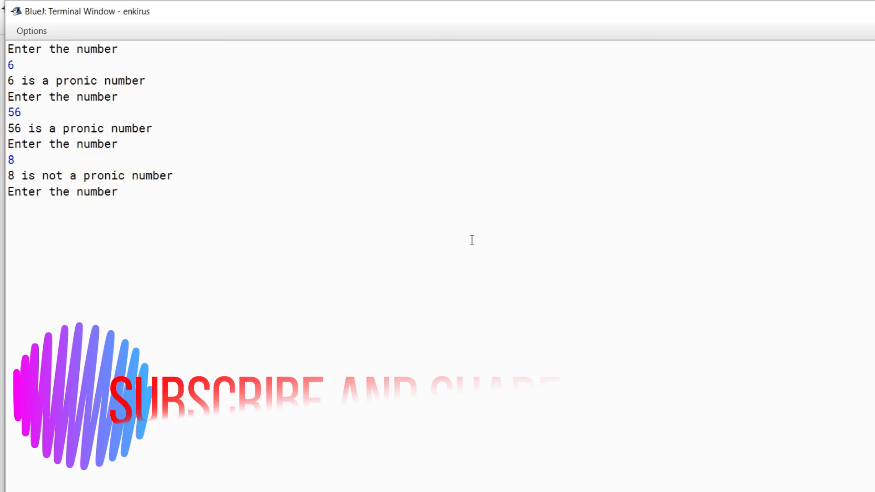
{"action": "type", "text": "15"}
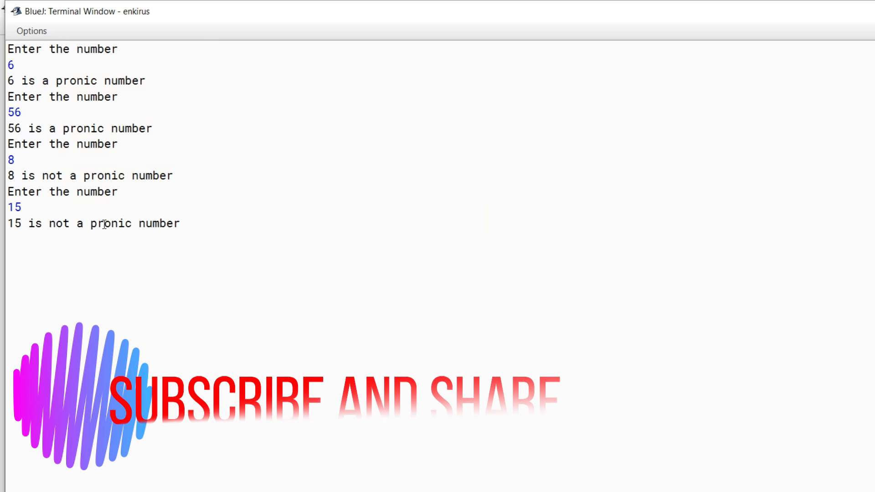